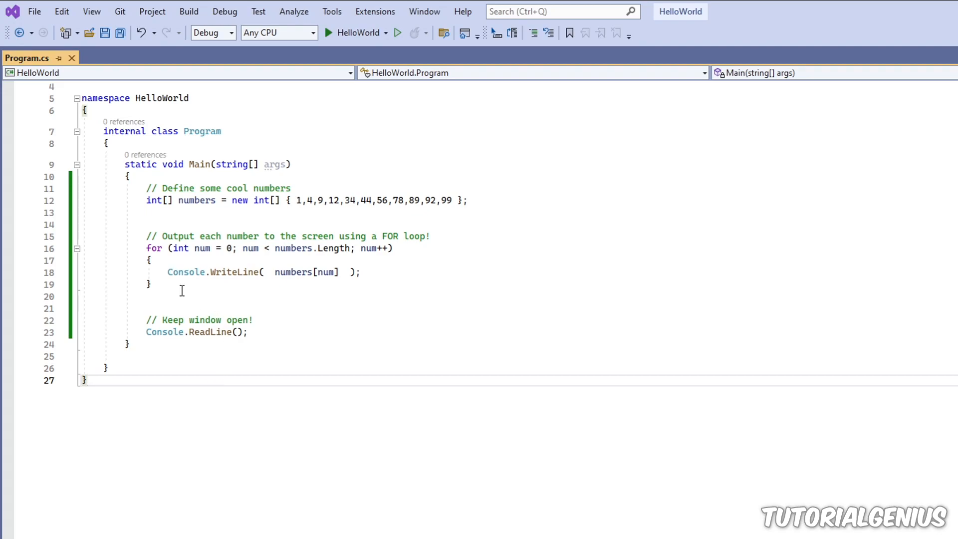
Review the existing for loop, its num counter and the WriteLine statement inside it.
{"action": "left_click_drag", "start_coordinate": [170, 272], "coordinate": [152, 284]}
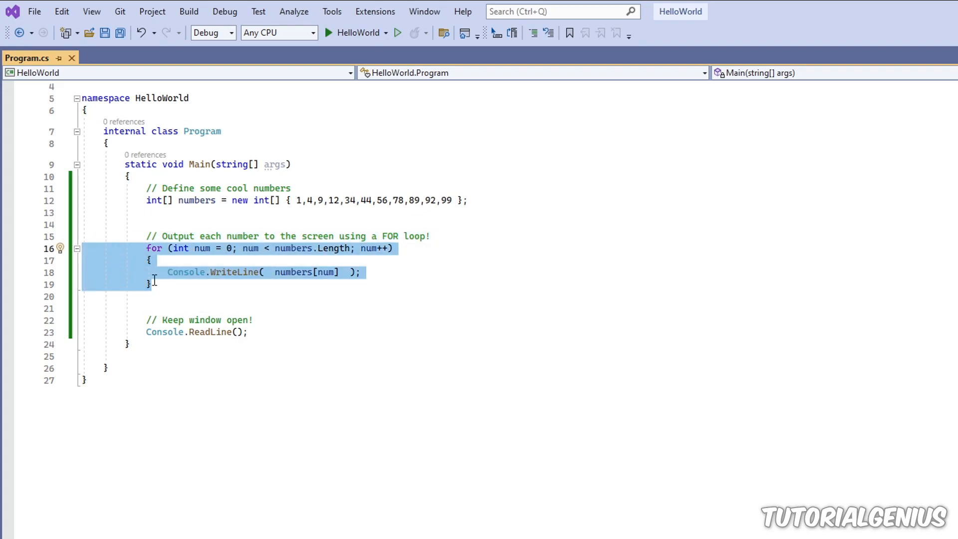
{"action": "left_click", "coordinate": [186, 284]}
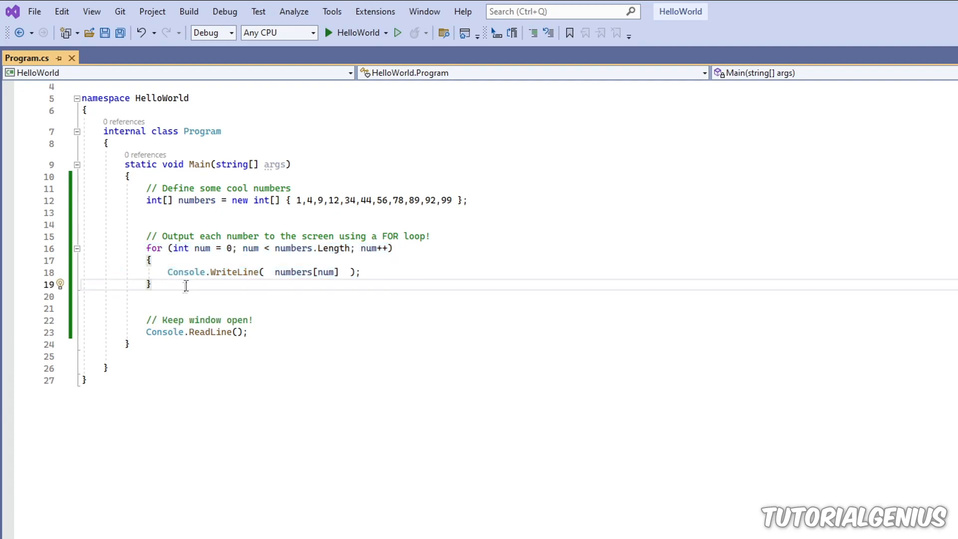
{"action": "mouse_move", "coordinate": [186, 271]}
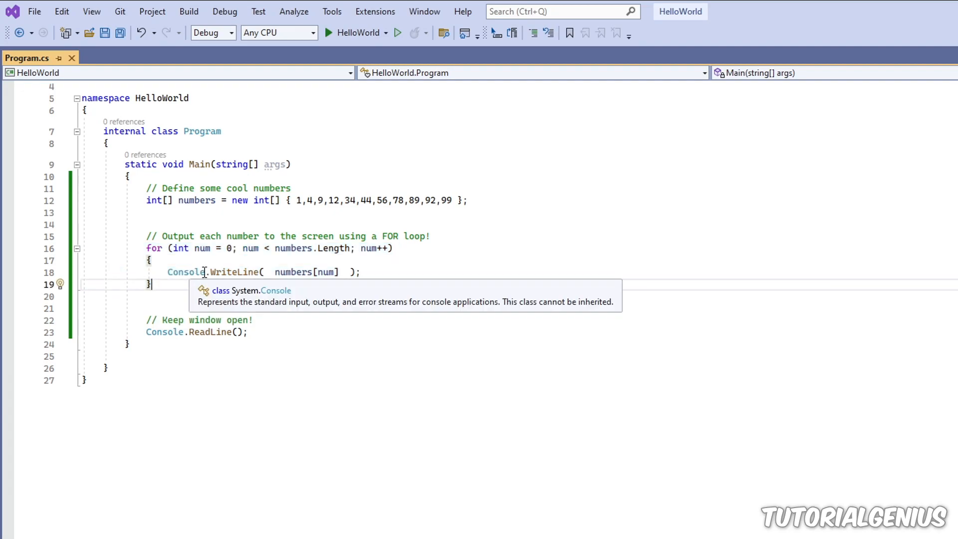
{"action": "mouse_move", "coordinate": [204, 280]}
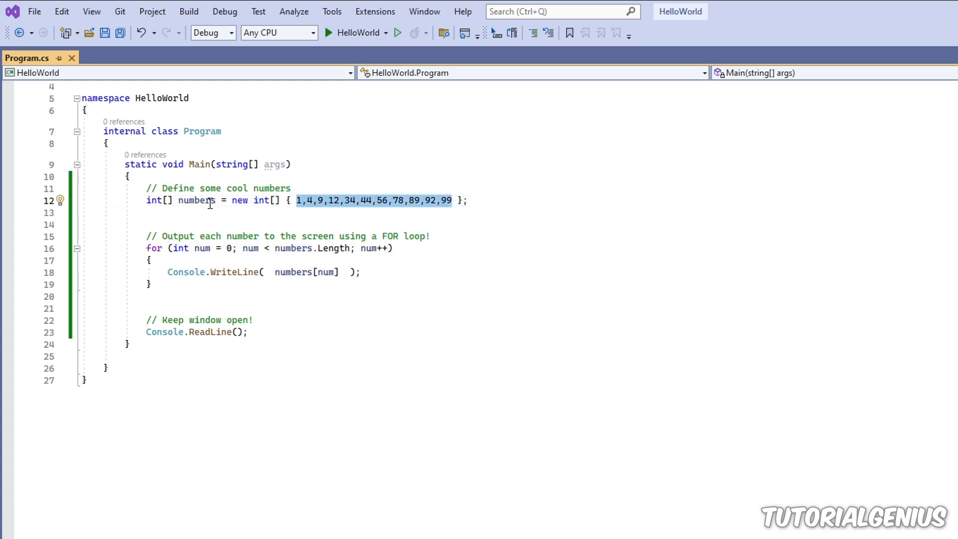
{"action": "double_click", "coordinate": [195, 201]}
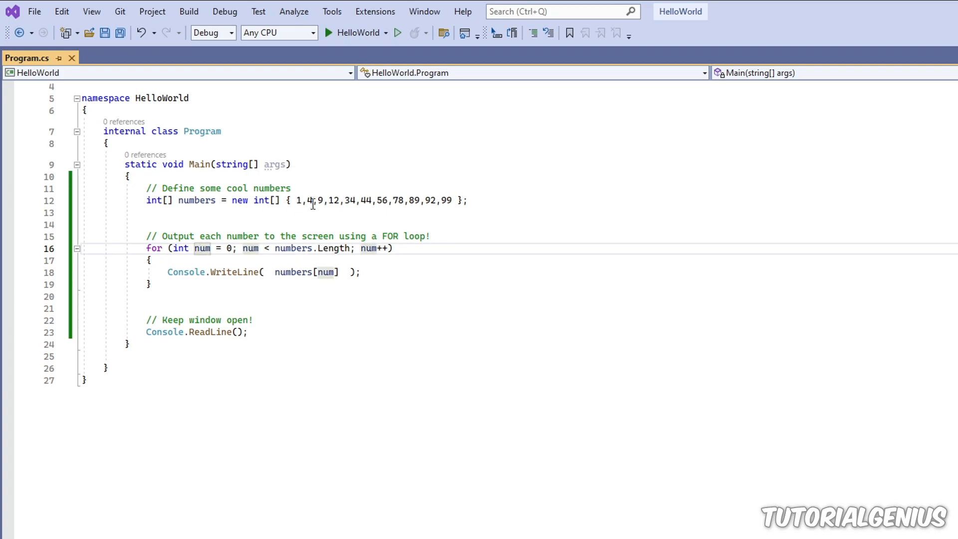
{"action": "double_click", "coordinate": [298, 200]}
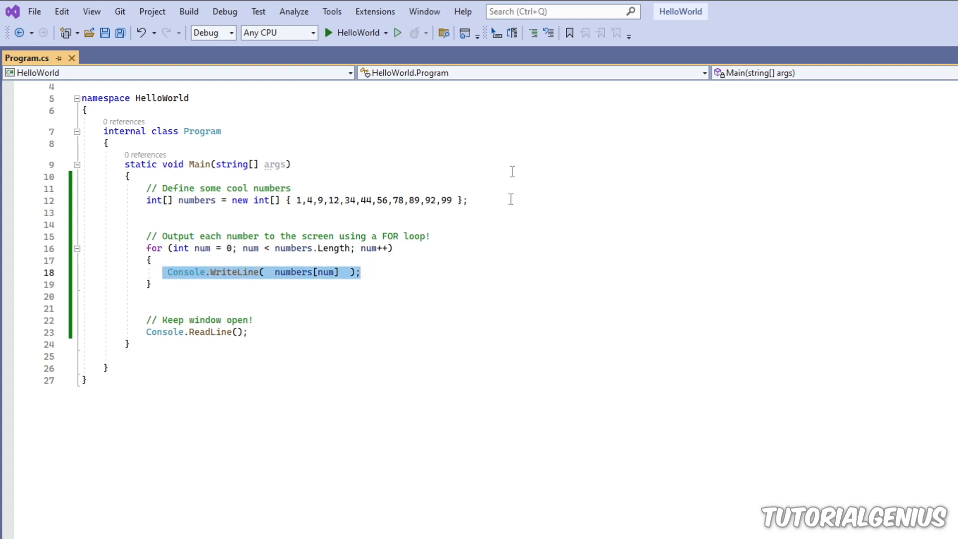
Run HelloWorld to list the numbers in the console, then stop the program.
{"action": "left_click", "coordinate": [324, 33]}
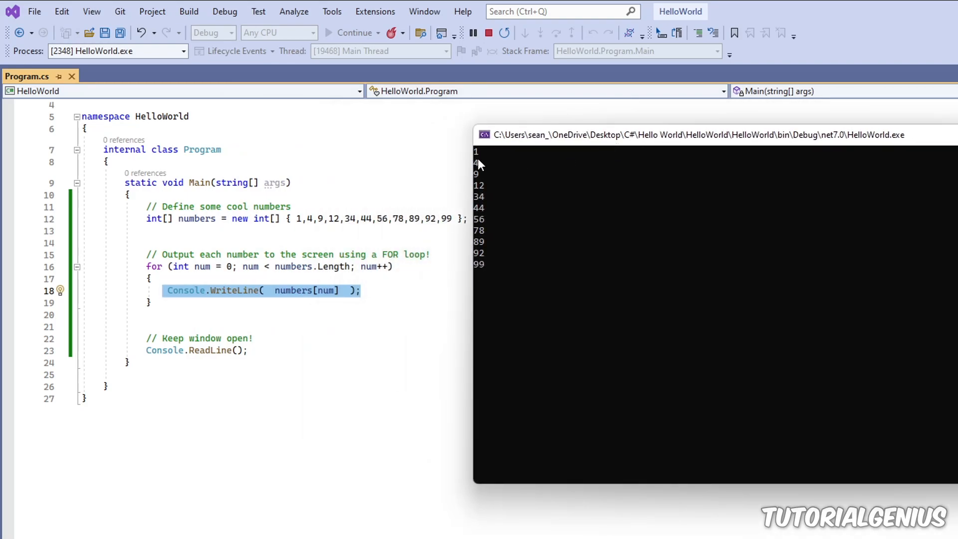
{"action": "mouse_move", "coordinate": [425, 219]}
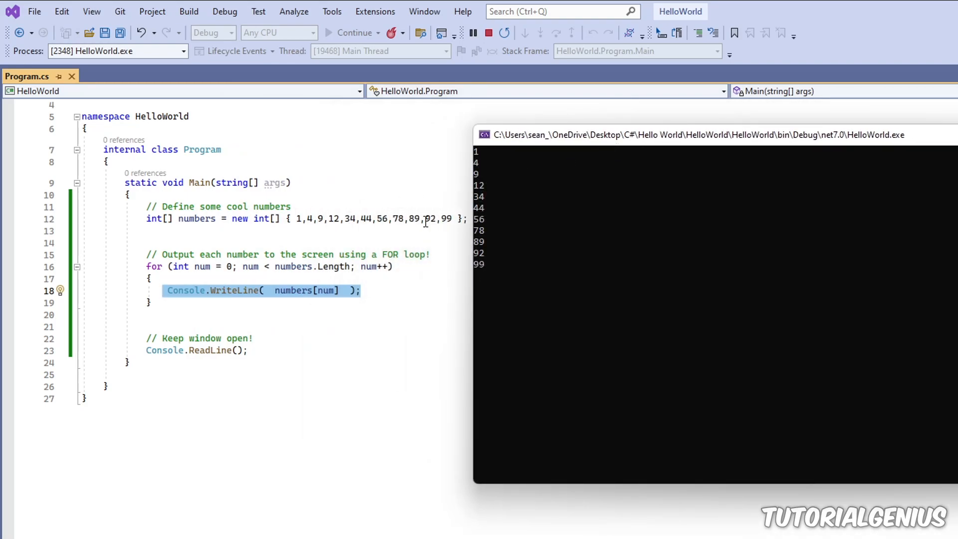
{"action": "left_click", "coordinate": [489, 32]}
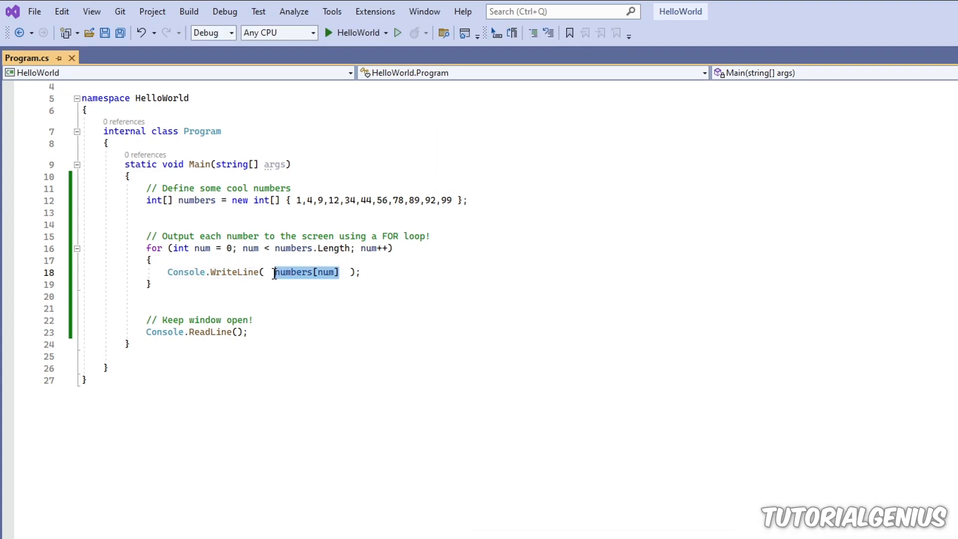
{"action": "mouse_move", "coordinate": [334, 247]}
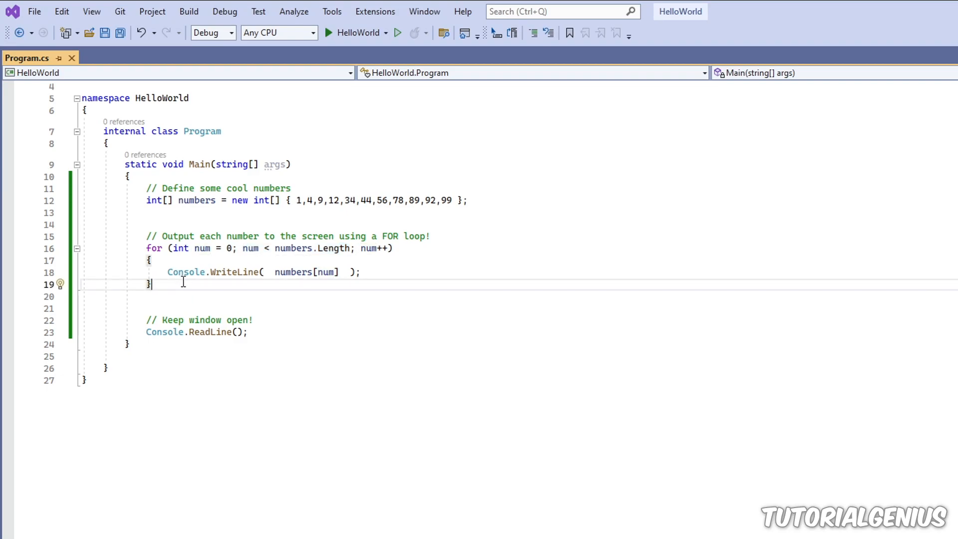
Add blank lines after the for loop's closing brace for new code.
{"action": "key", "text": "Enter"}
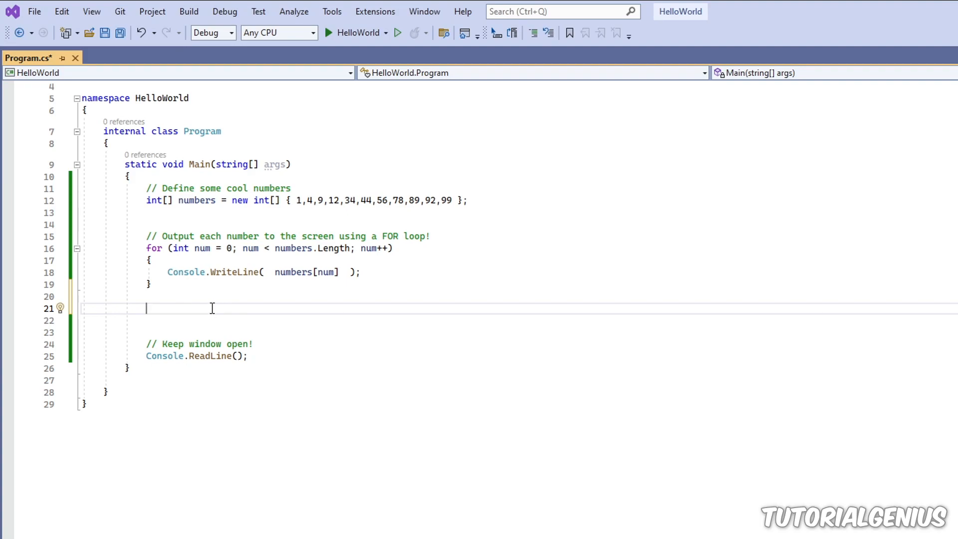
Start a foreach snippet with an empty body, comparing it against the existing for loop.
{"action": "type", "text": "foreach ("}
{"action": "type", "text": "{ }"}
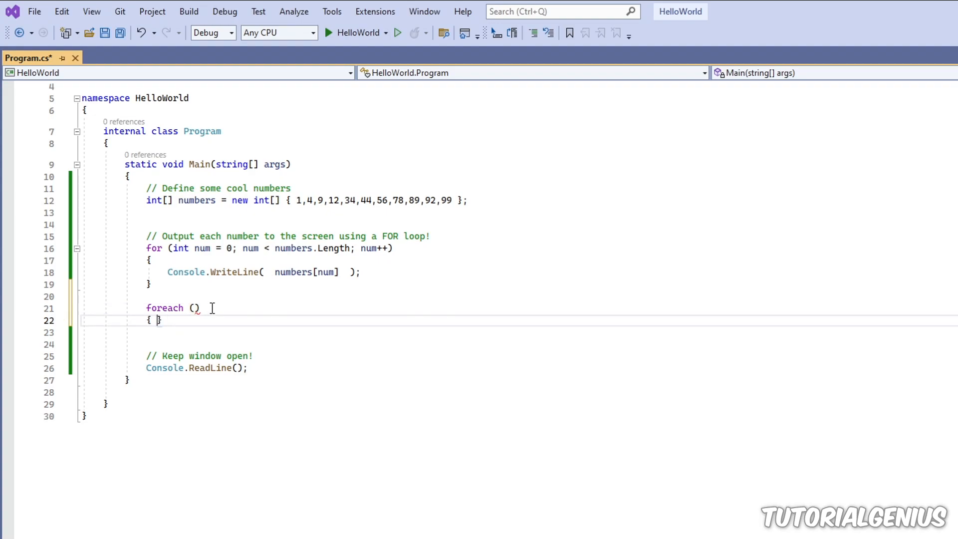
{"action": "key", "text": "Enter"}
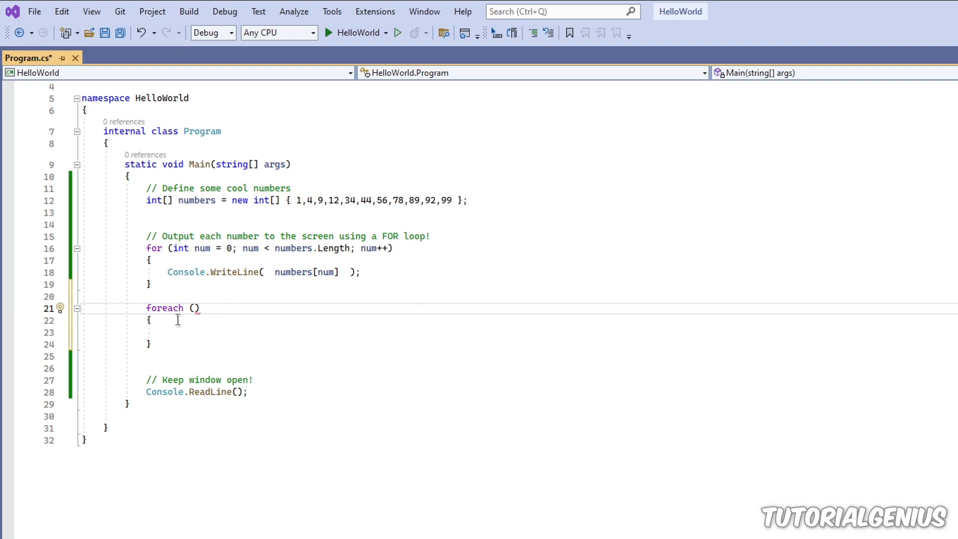
{"action": "left_click_drag", "start_coordinate": [146, 249], "coordinate": [152, 285]}
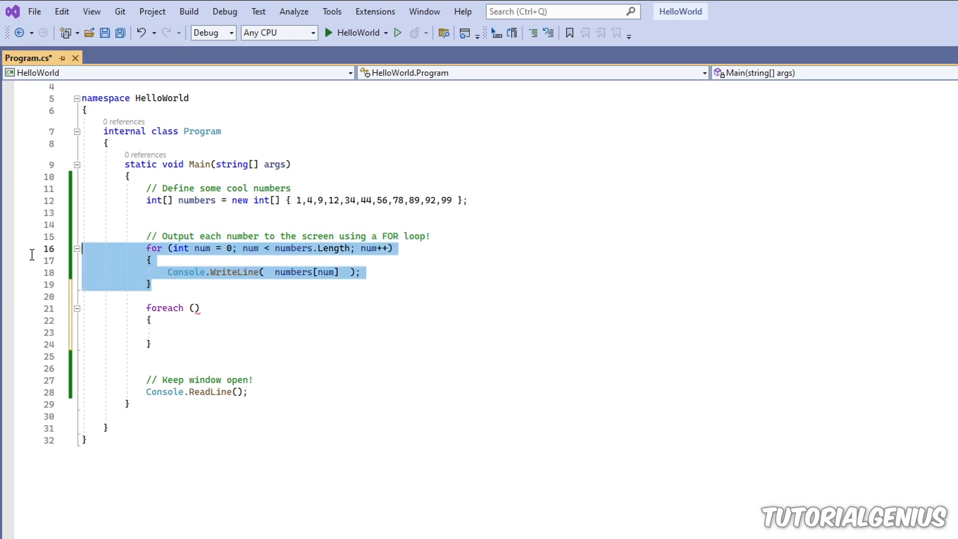
{"action": "mouse_move", "coordinate": [194, 307]}
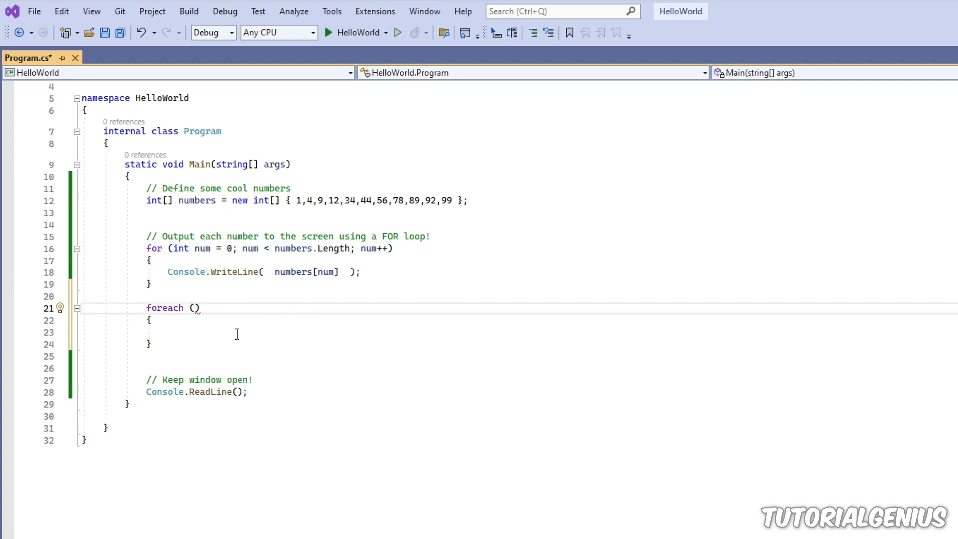
Complete foreach (int num in numbers) with Console.WriteLine(numbers[num]); in its body.
{"action": "type", "text": "int"}
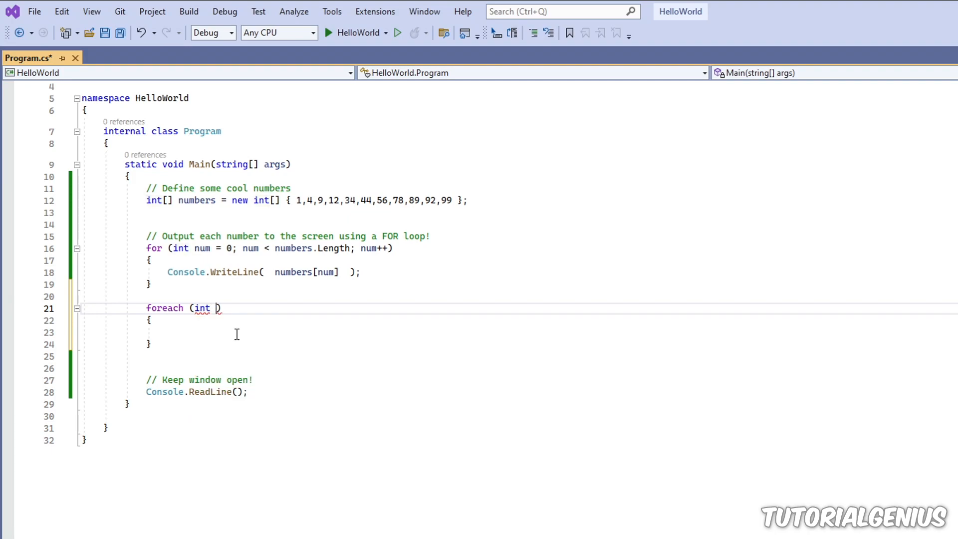
{"action": "type", "text": "num in nu"}
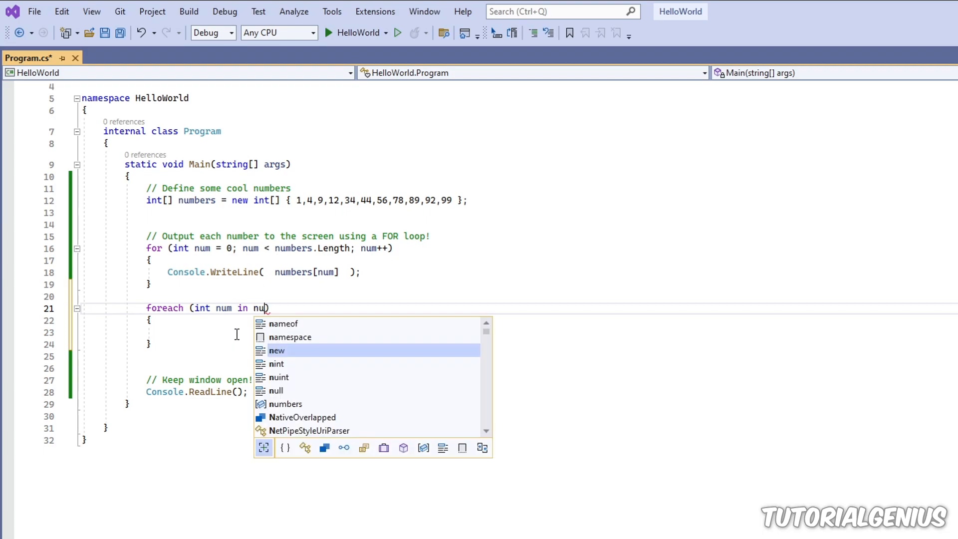
{"action": "type", "text": "mbers"}
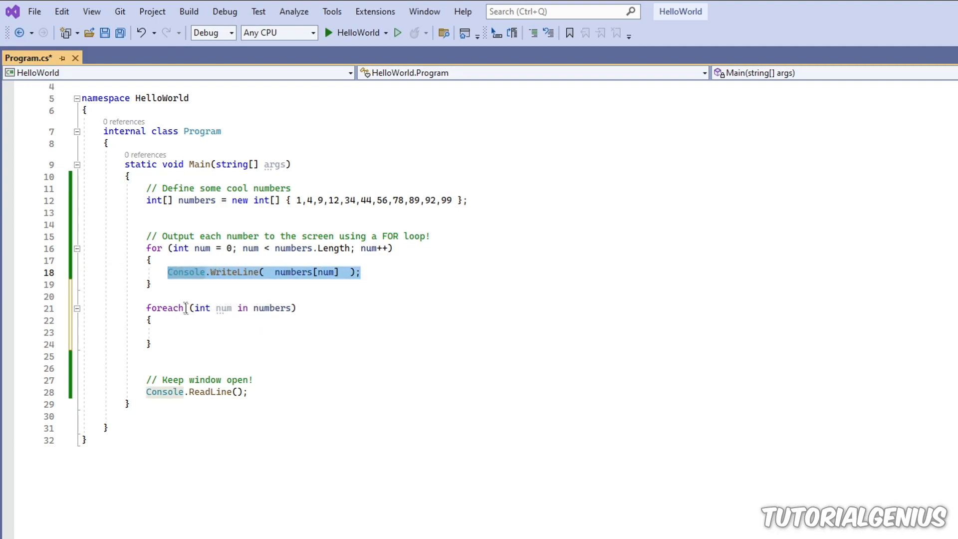
{"action": "type", "text": "Console.WriteLine(numbers[num]);"}
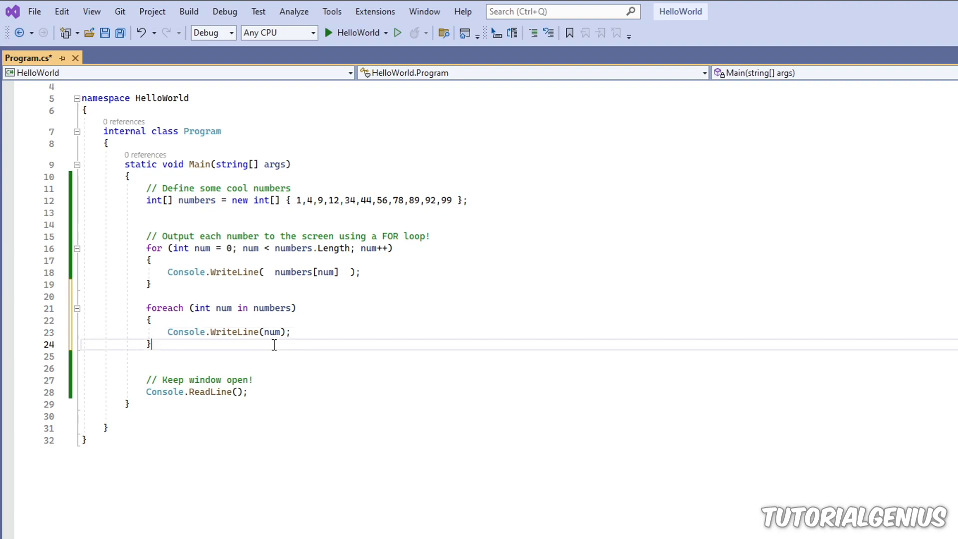
{"action": "left_click_drag", "start_coordinate": [171, 332], "coordinate": [151, 344]}
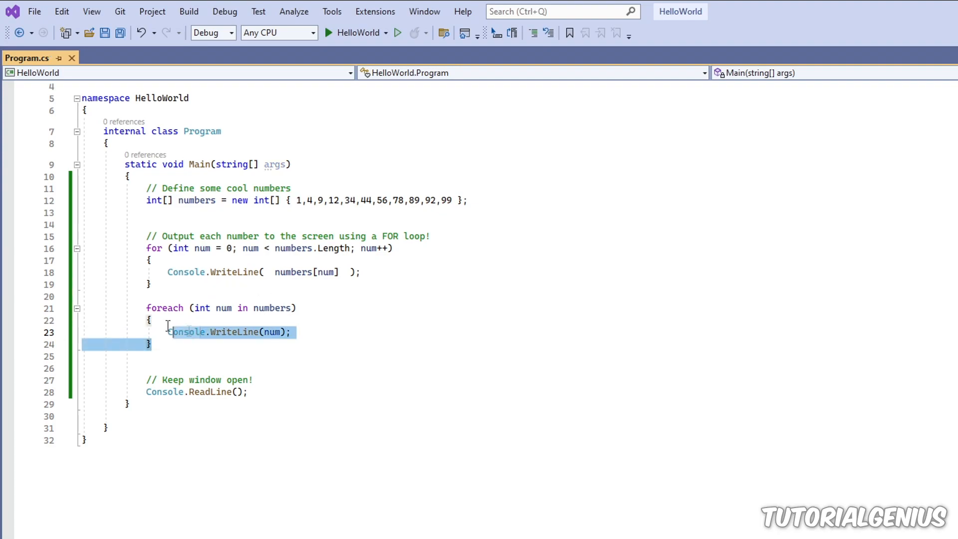
Compare the for loop's counter with the foreach loop variable num.
{"action": "left_click", "coordinate": [194, 343]}
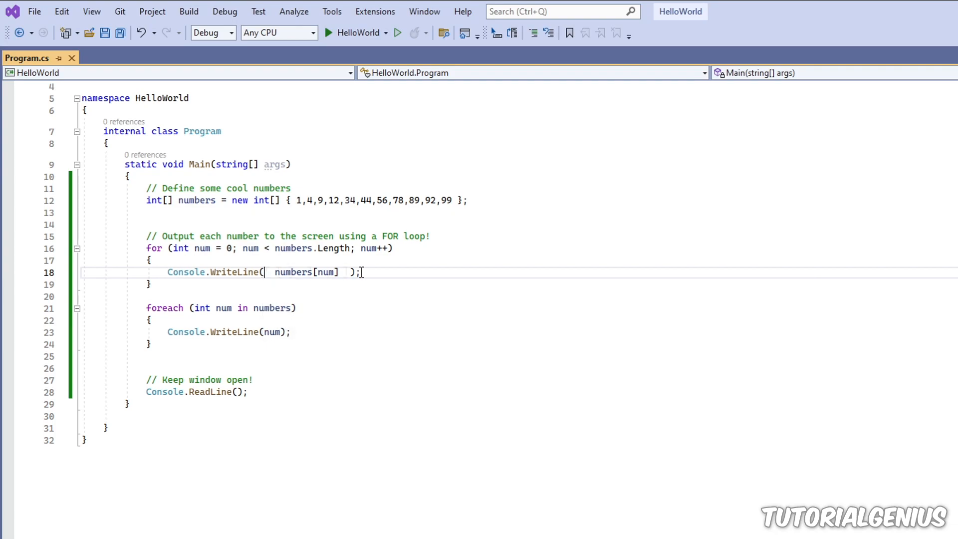
{"action": "double_click", "coordinate": [201, 248]}
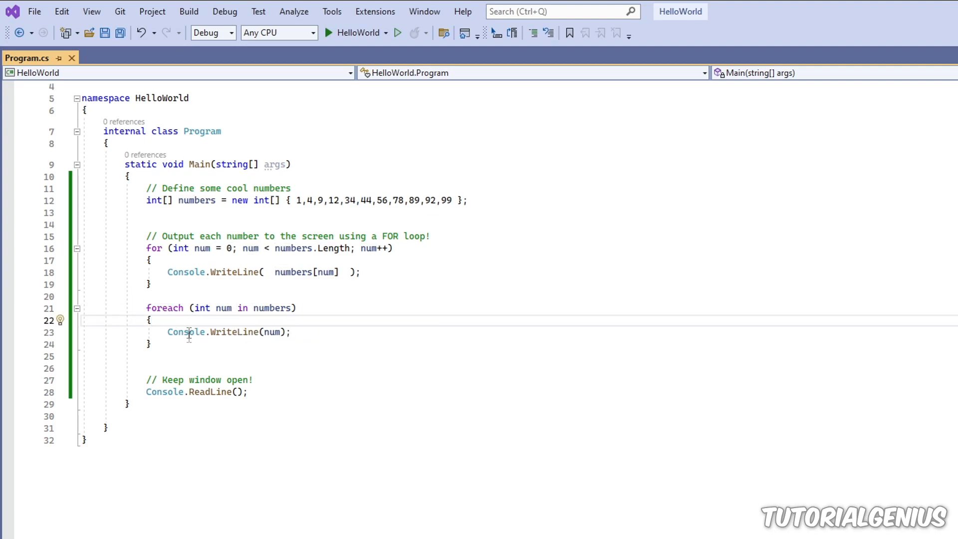
{"action": "double_click", "coordinate": [224, 307]}
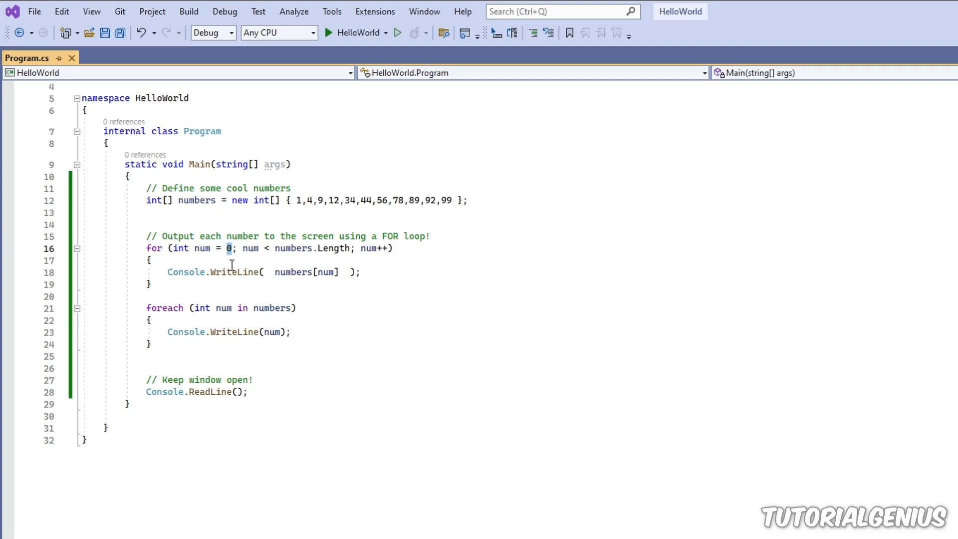
{"action": "mouse_move", "coordinate": [423, 250]}
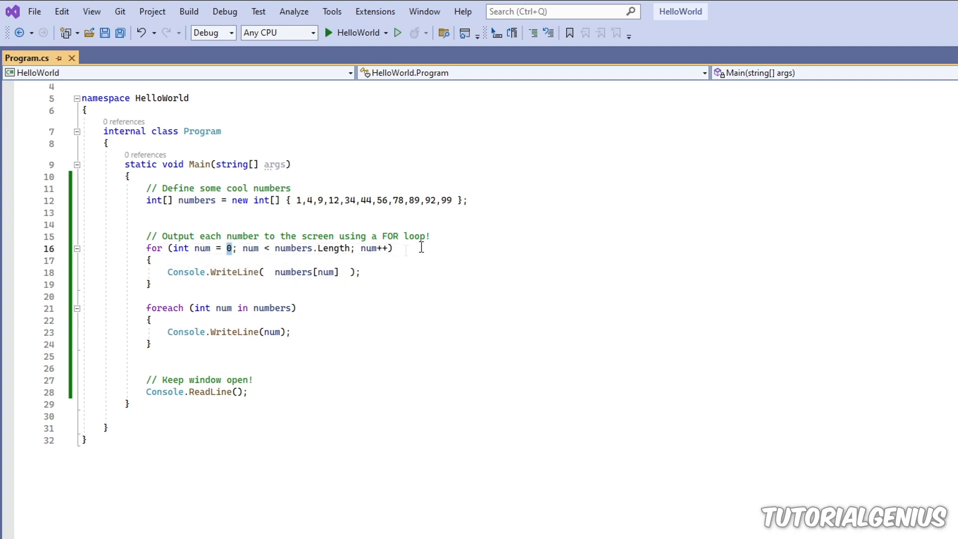
{"action": "double_click", "coordinate": [369, 249]}
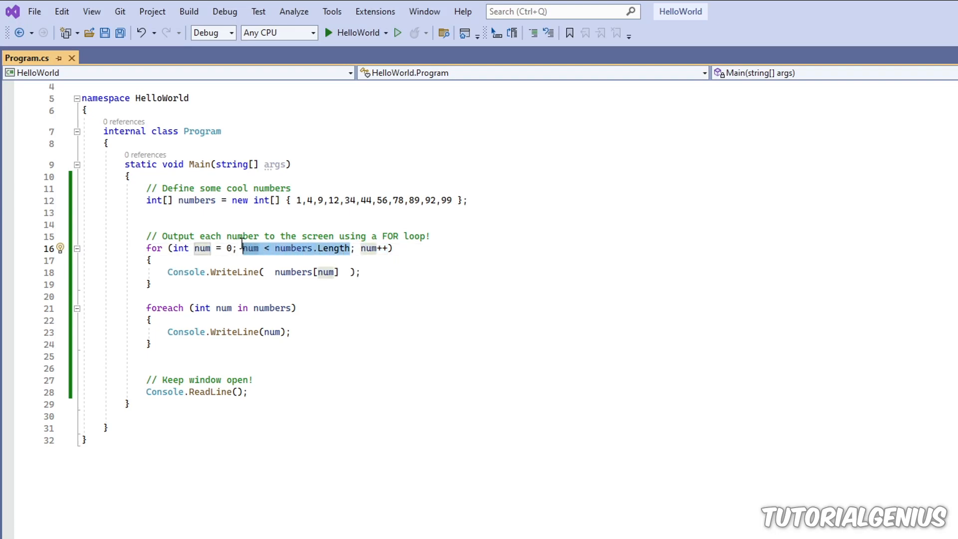
{"action": "mouse_move", "coordinate": [334, 248]}
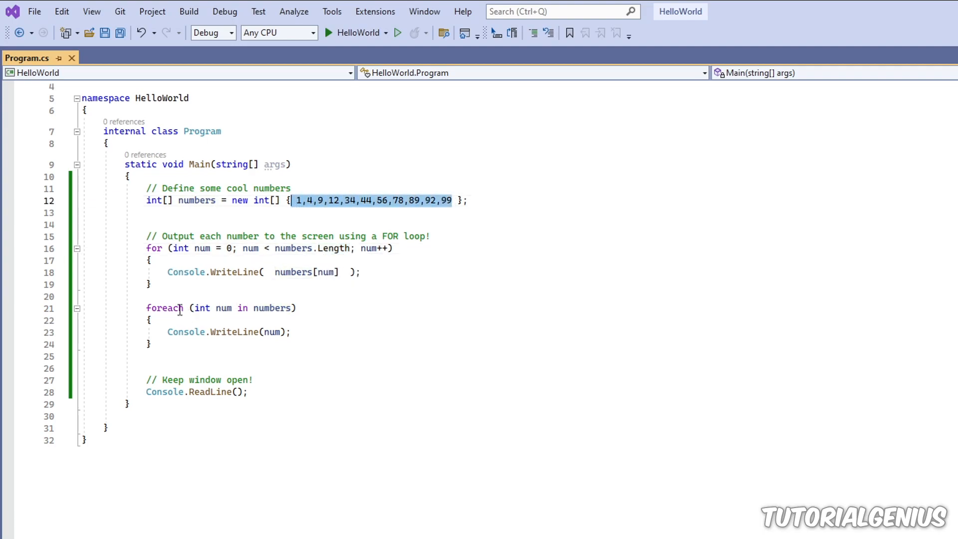
{"action": "double_click", "coordinate": [223, 308]}
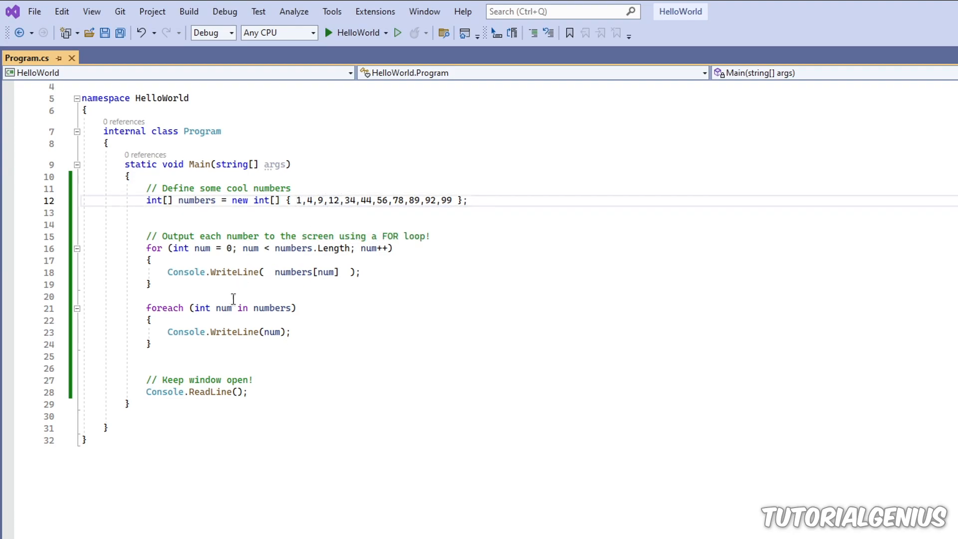
{"action": "double_click", "coordinate": [225, 308]}
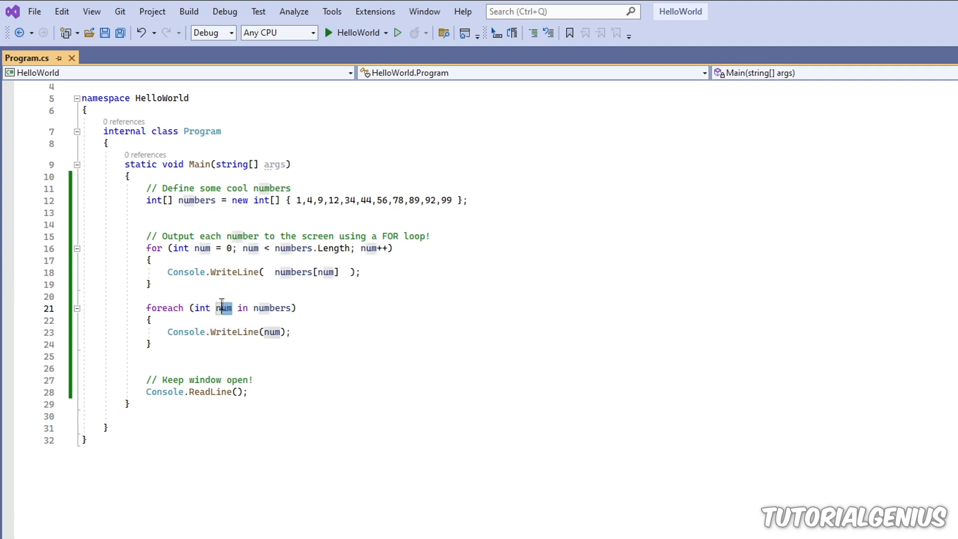
Review the foreach print statement and numbers[num] access, delete the FOR loop with its comment, and run.
{"action": "left_click", "coordinate": [298, 200]}
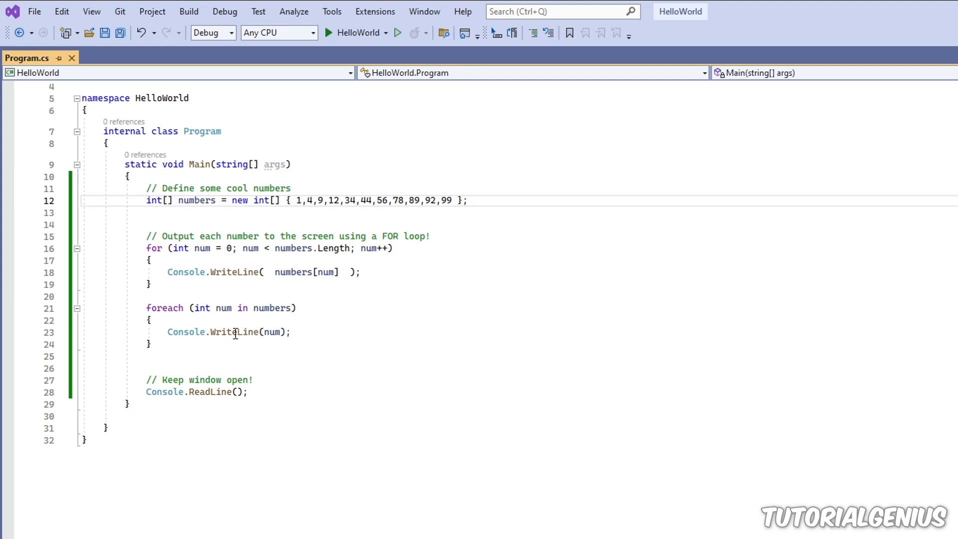
{"action": "triple_click", "coordinate": [228, 333]}
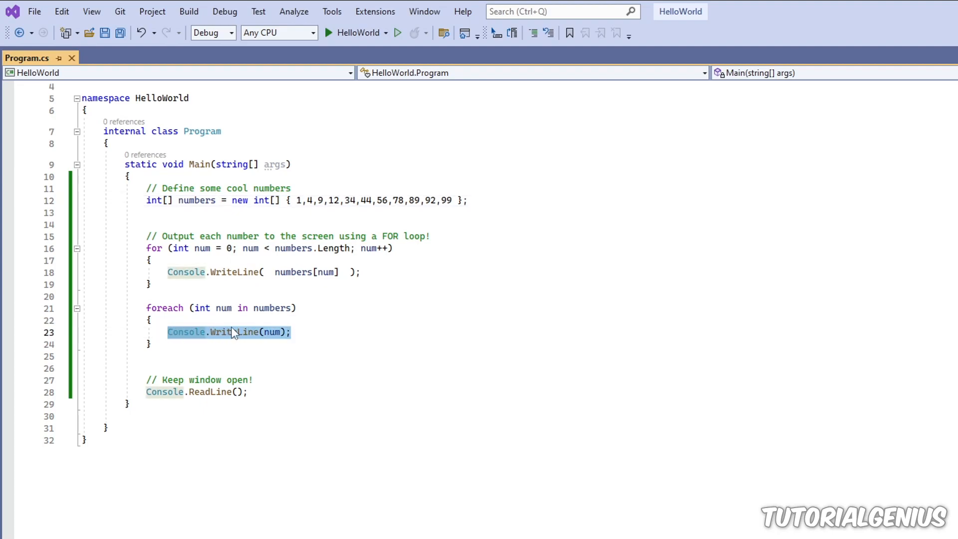
{"action": "left_click", "coordinate": [330, 272]}
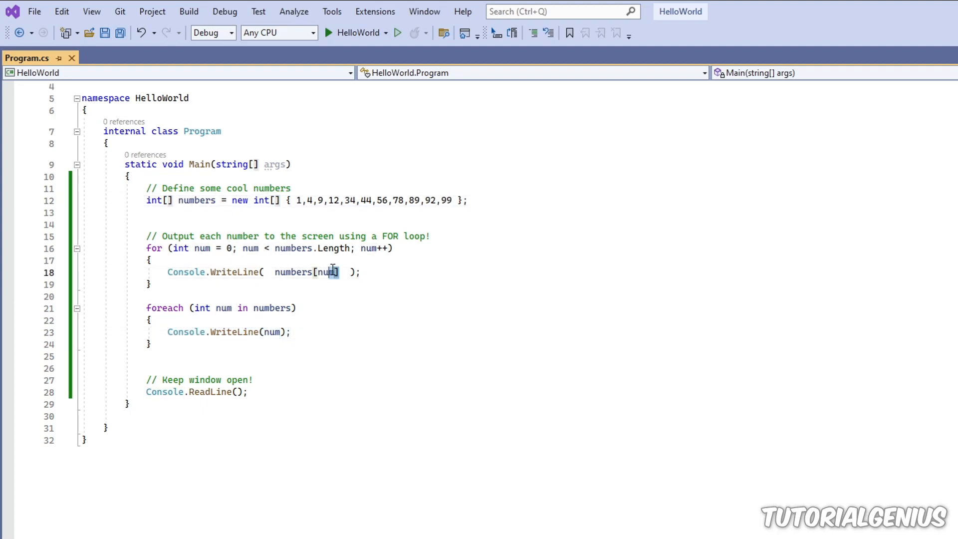
{"action": "double_click", "coordinate": [325, 272]}
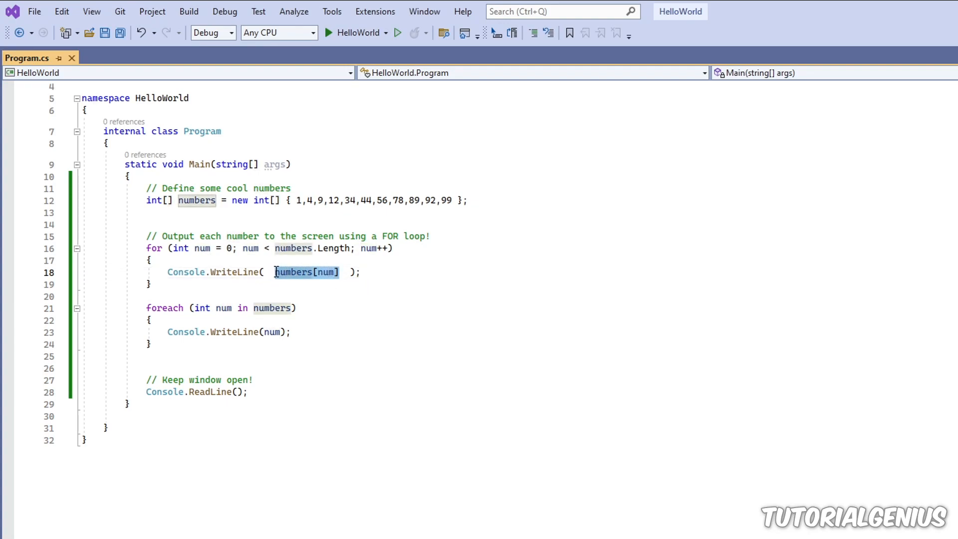
{"action": "left_click", "coordinate": [318, 201]}
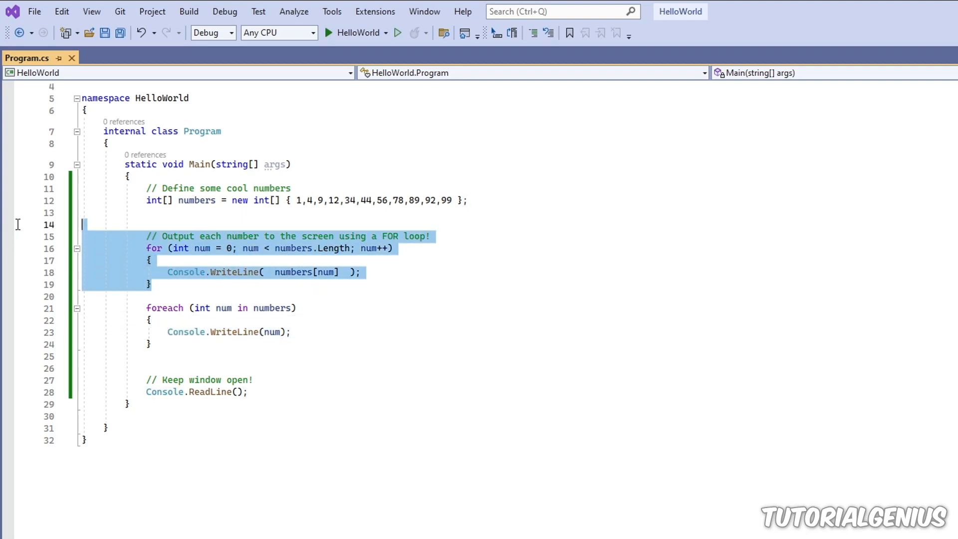
{"action": "key", "text": "Delete"}
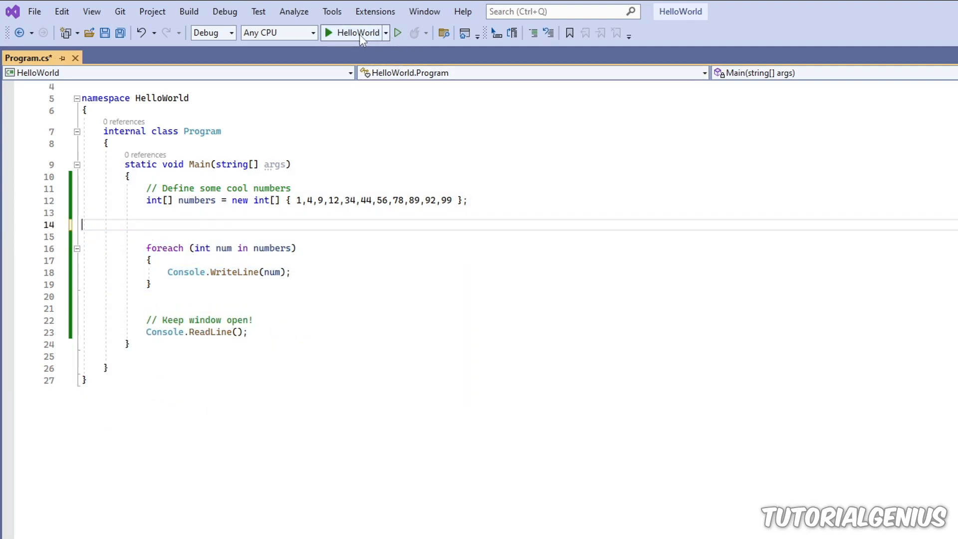
{"action": "left_click", "coordinate": [324, 33]}
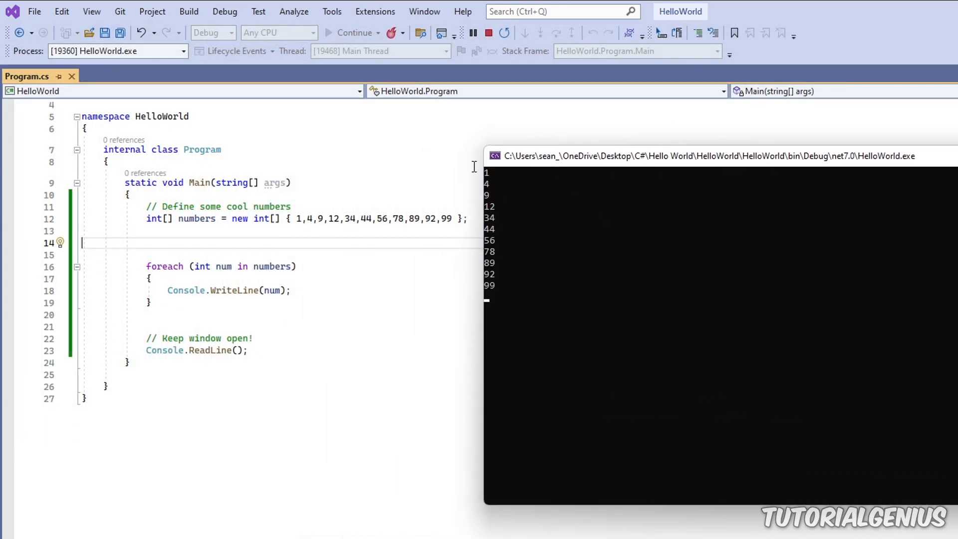
{"action": "mouse_move", "coordinate": [504, 275]}
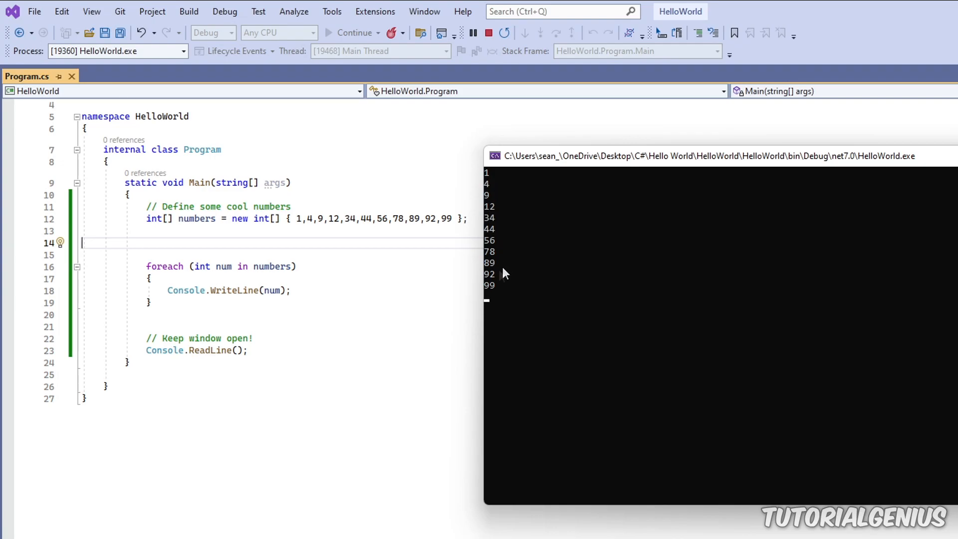
Close the console once every number from the array has been listed.
{"action": "left_click", "coordinate": [493, 32]}
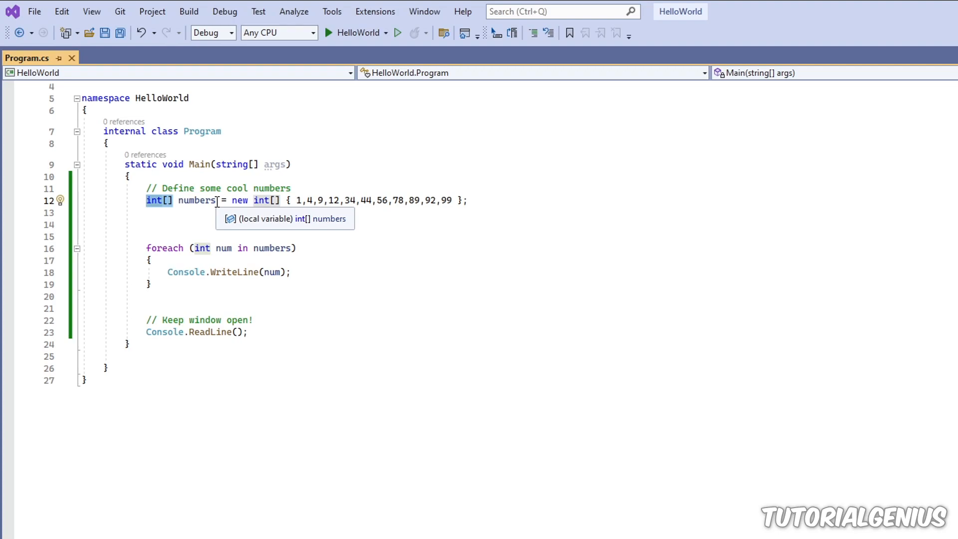
{"action": "mouse_move", "coordinate": [184, 248]}
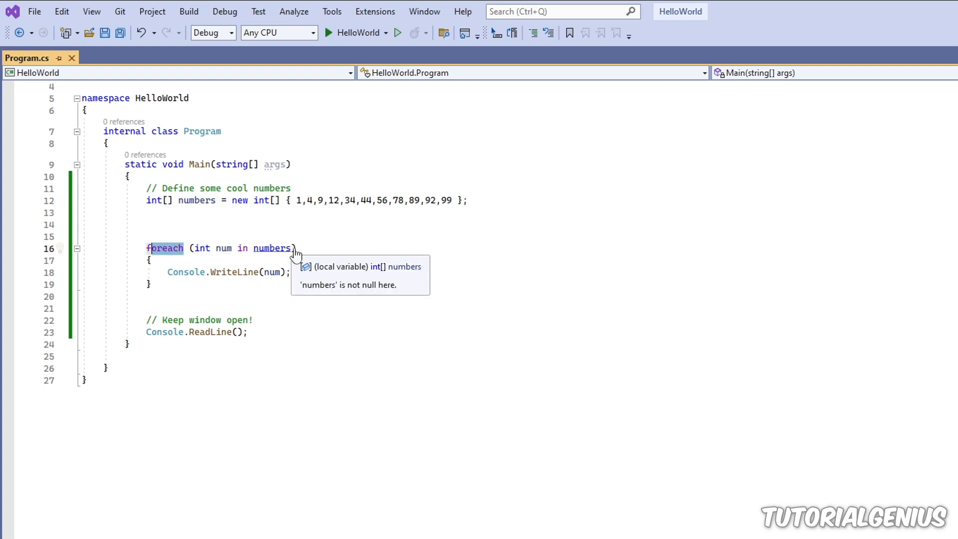
Restore the comment '// Output each number to the screen using a FOR loop!' above the foreach loop.
{"action": "type", "text": "// Output each number to the screen using a FOR loop!"}
{"action": "type", "text": "for (int num = 0; num < numbers.Length; num++)"}
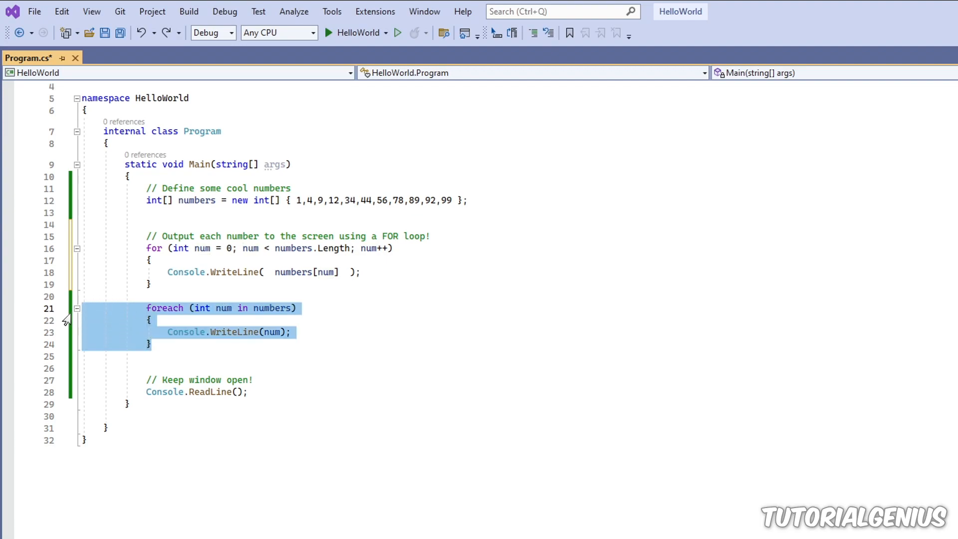
{"action": "left_click", "coordinate": [172, 344]}
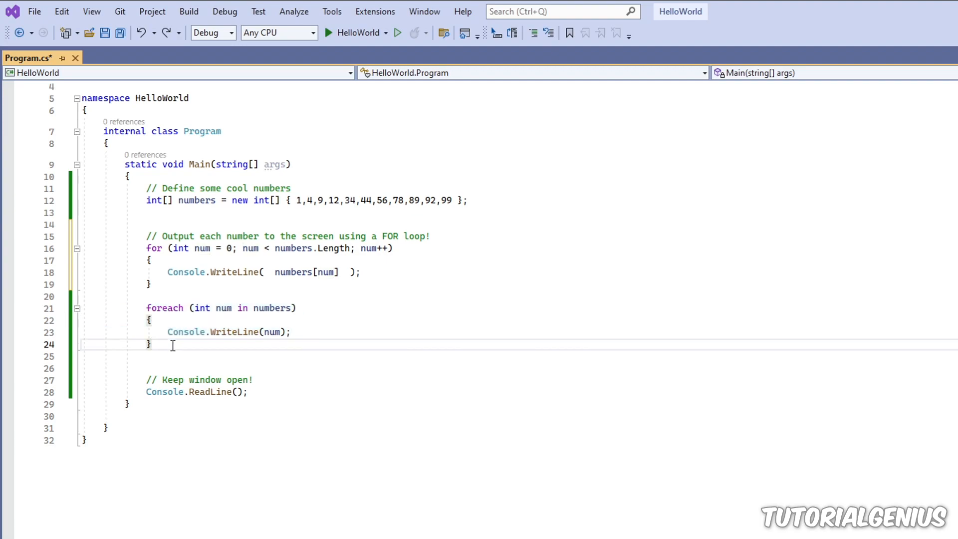
{"action": "double_click", "coordinate": [163, 307]}
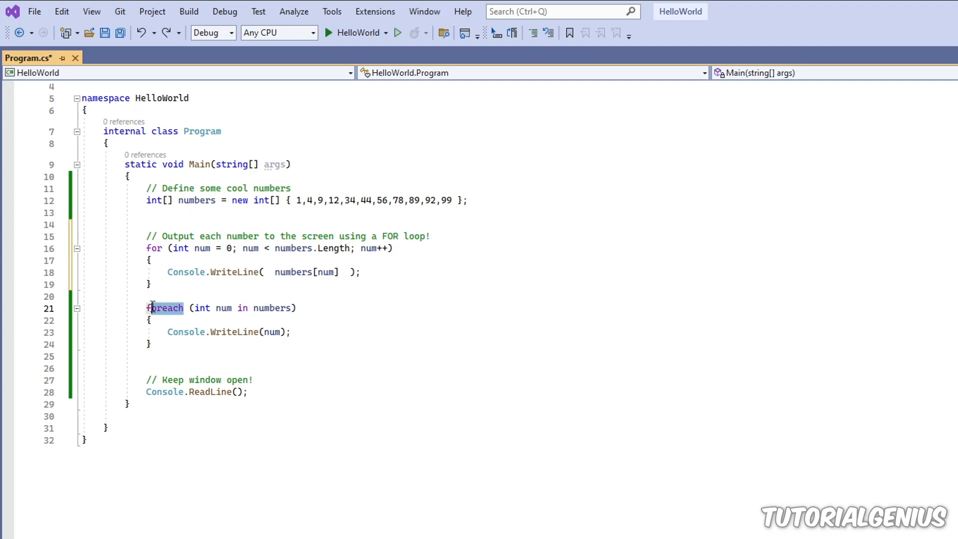